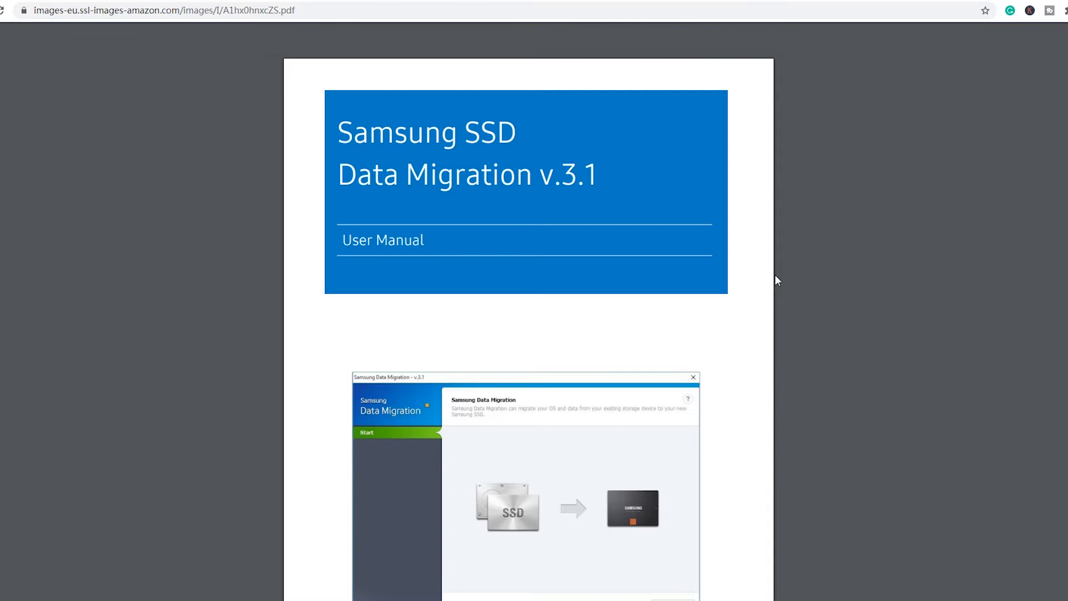
# - Scroll through the Samsung SSD Data Migration manual's System Requirements and Limitations to the Target Disk list
pyautogui.scroll(-3)
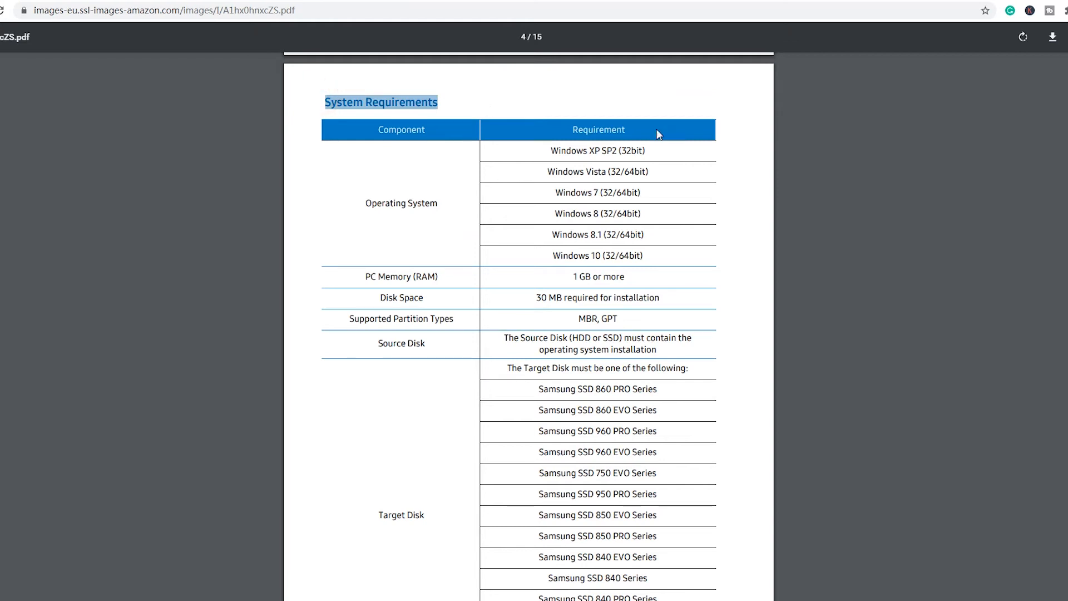
pyautogui.scroll(-3)
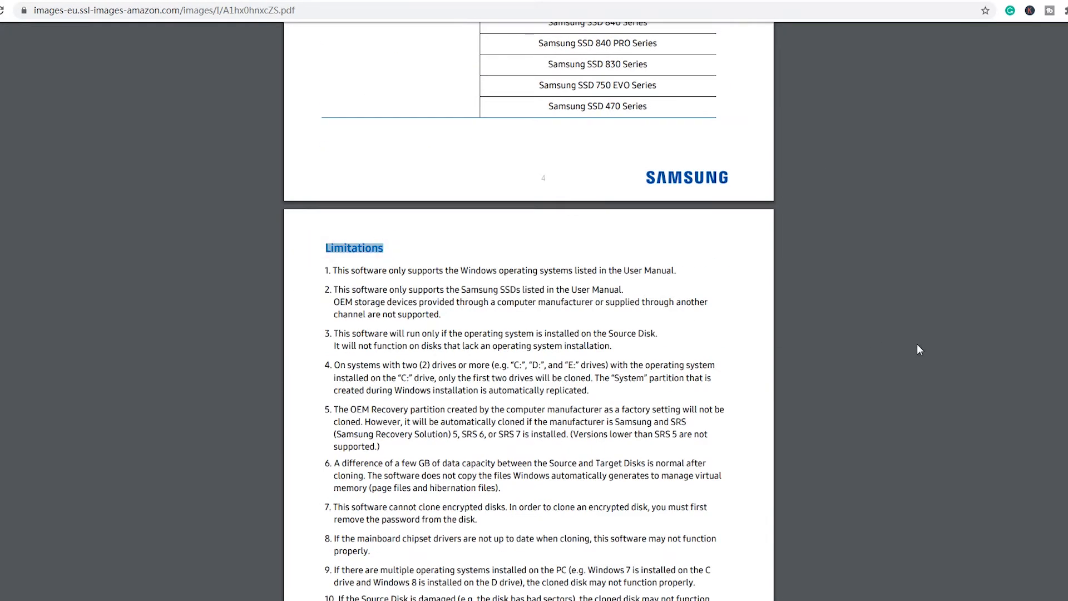
pyautogui.scroll(-3)
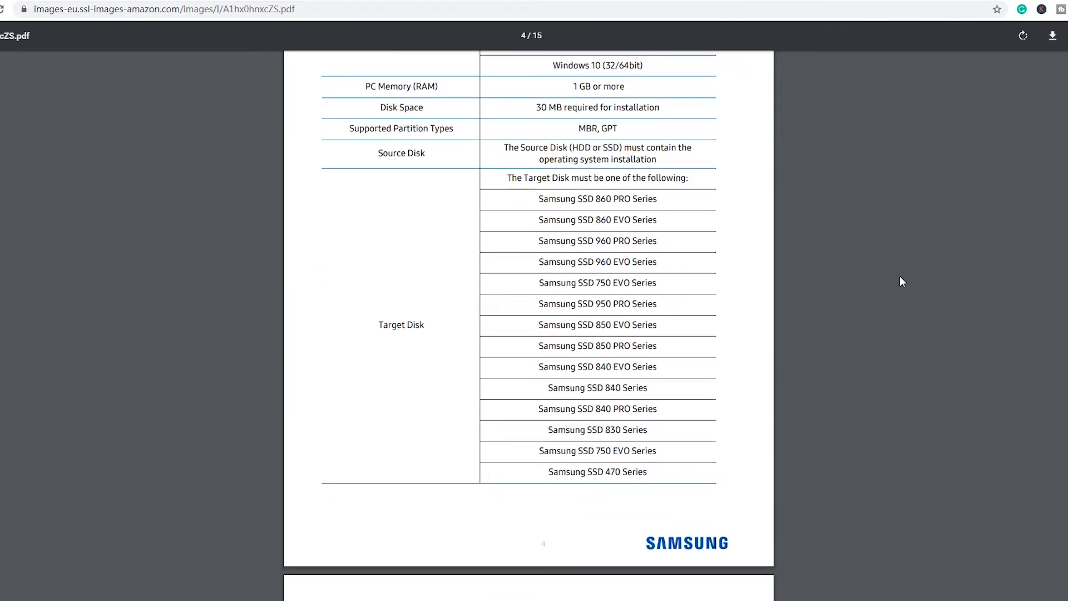
pyautogui.scroll(-3)
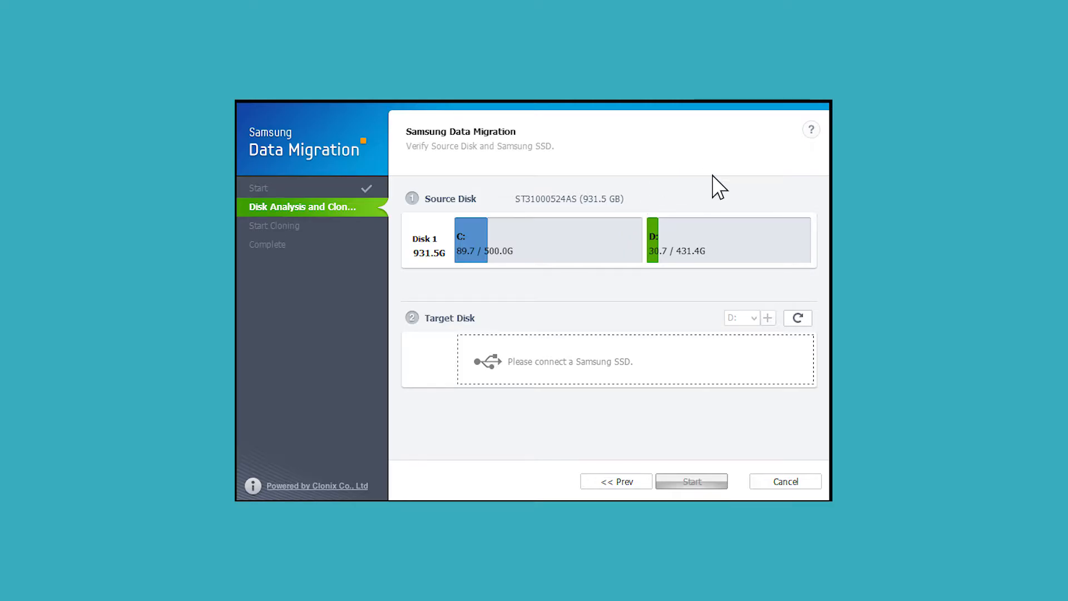
pyautogui.moveTo(656, 272)
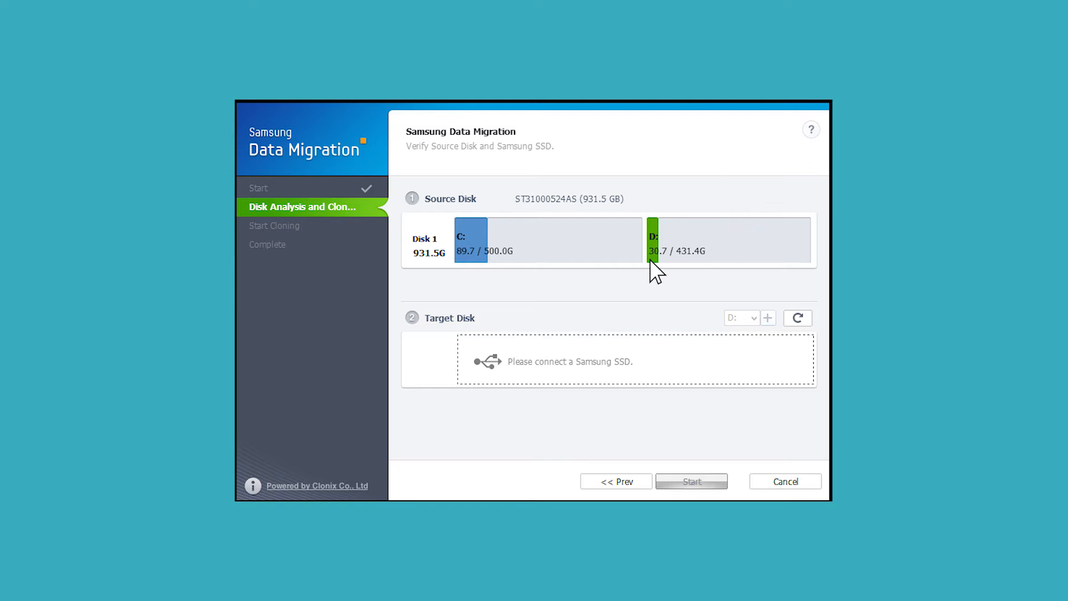
pyautogui.moveTo(666, 273)
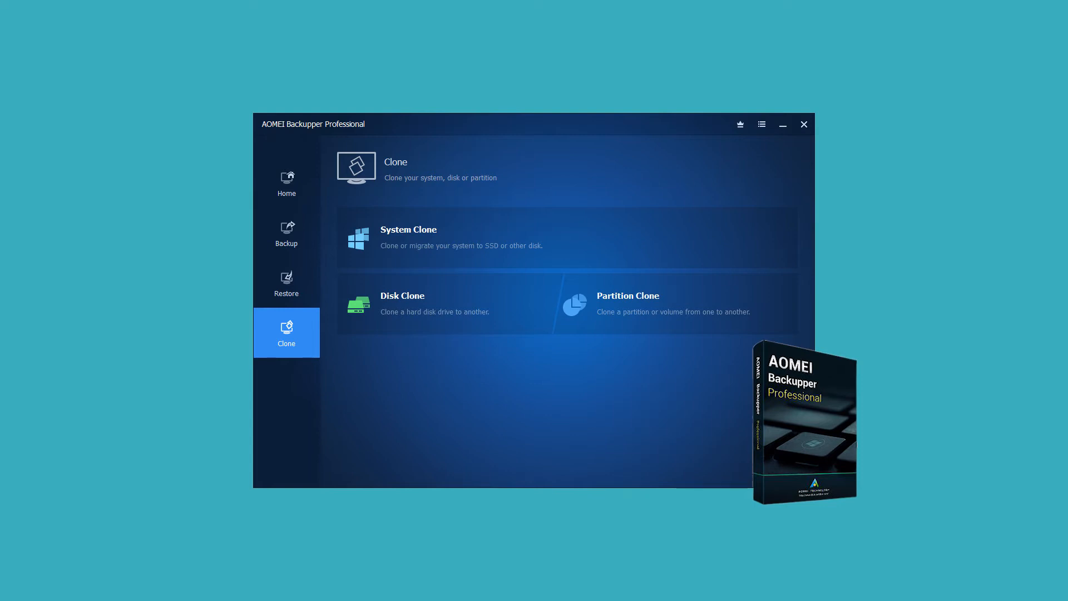
# - Start a Partition Clone with Disk0's C: partition as the source, then leave the app
pyautogui.click(626, 303)
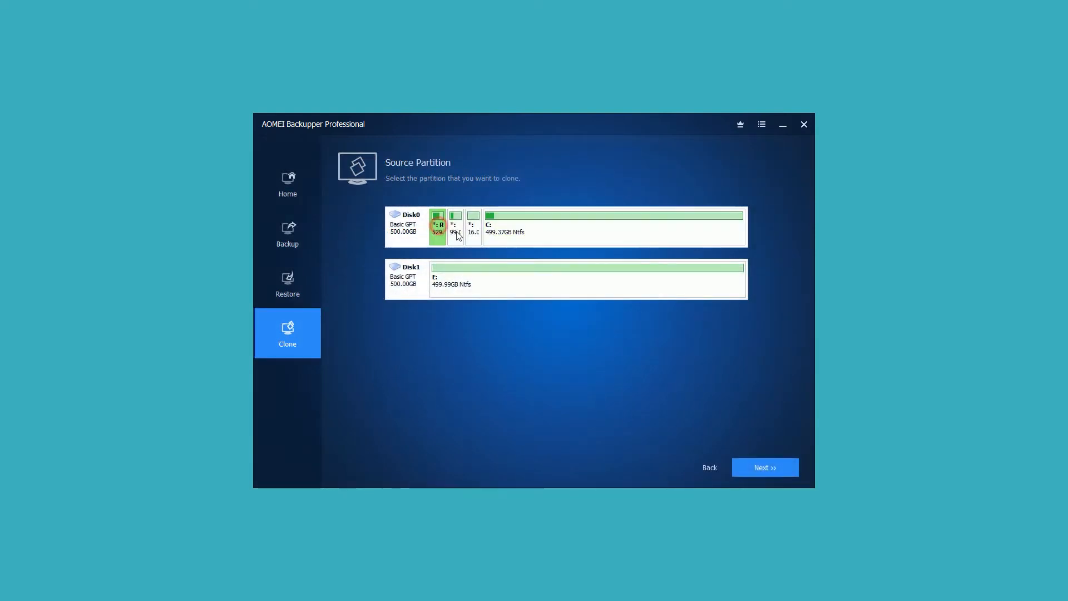
pyautogui.click(613, 225)
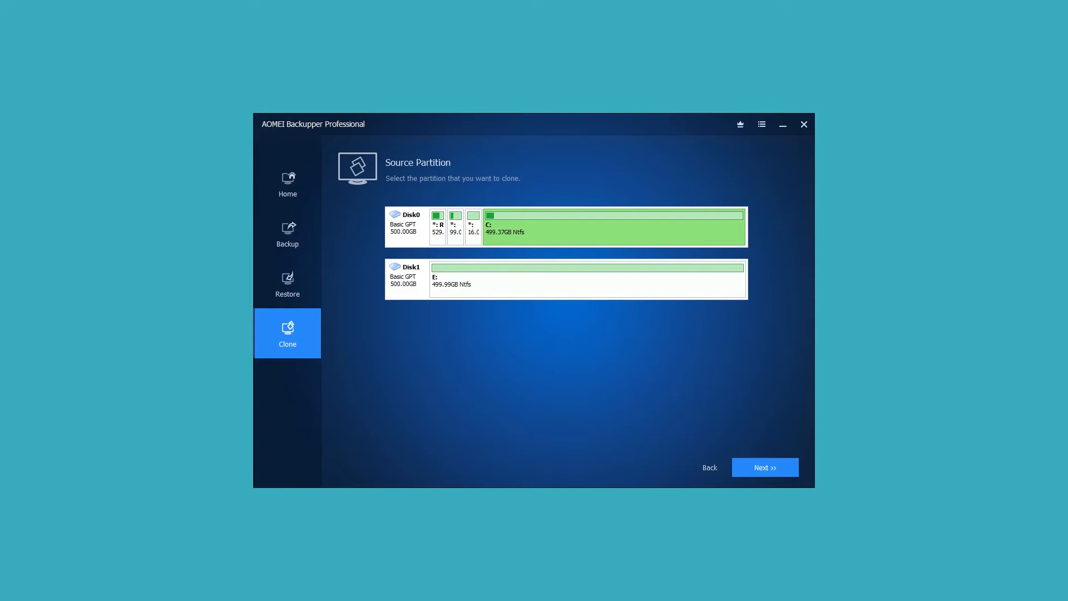
pyautogui.click(804, 124)
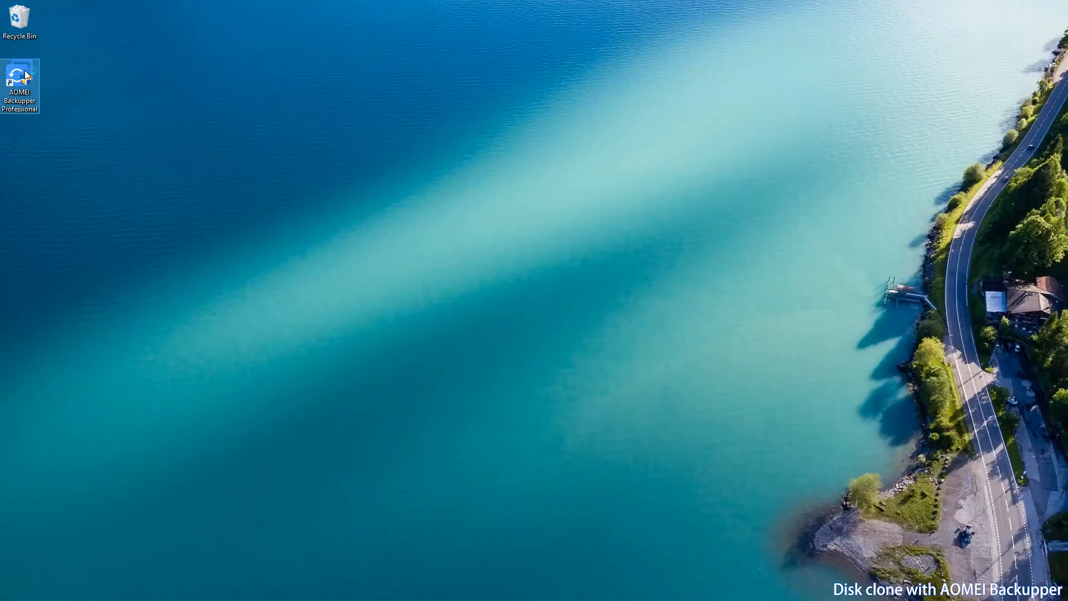
pyautogui.moveTo(20, 74)
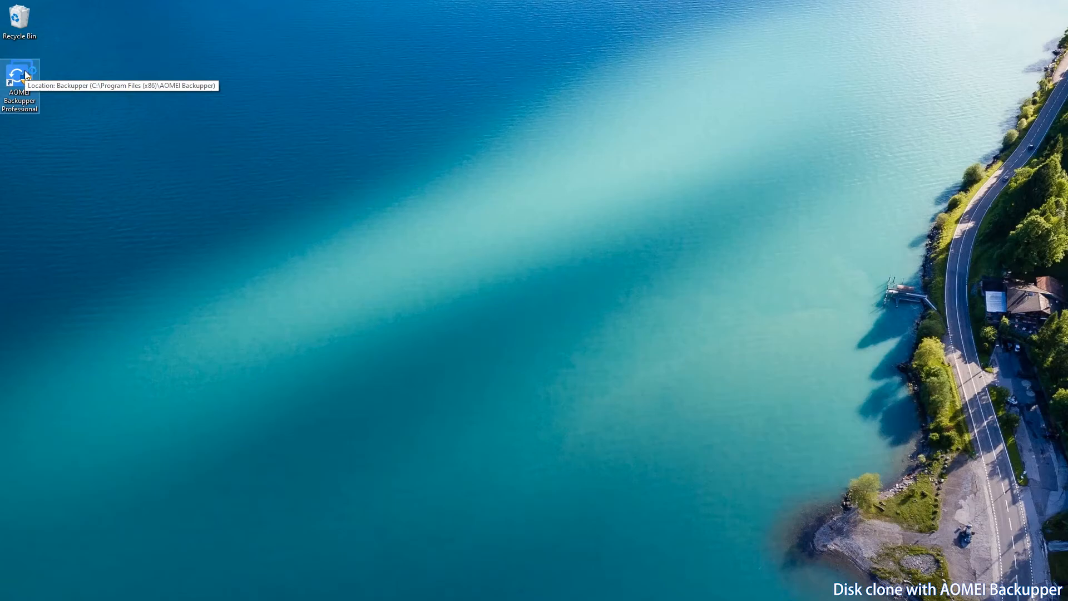
# - Relaunch AOMEI Backupper Professional from its desktop shortcut, allowing the UAC prompt
pyautogui.doubleClick(18, 75)
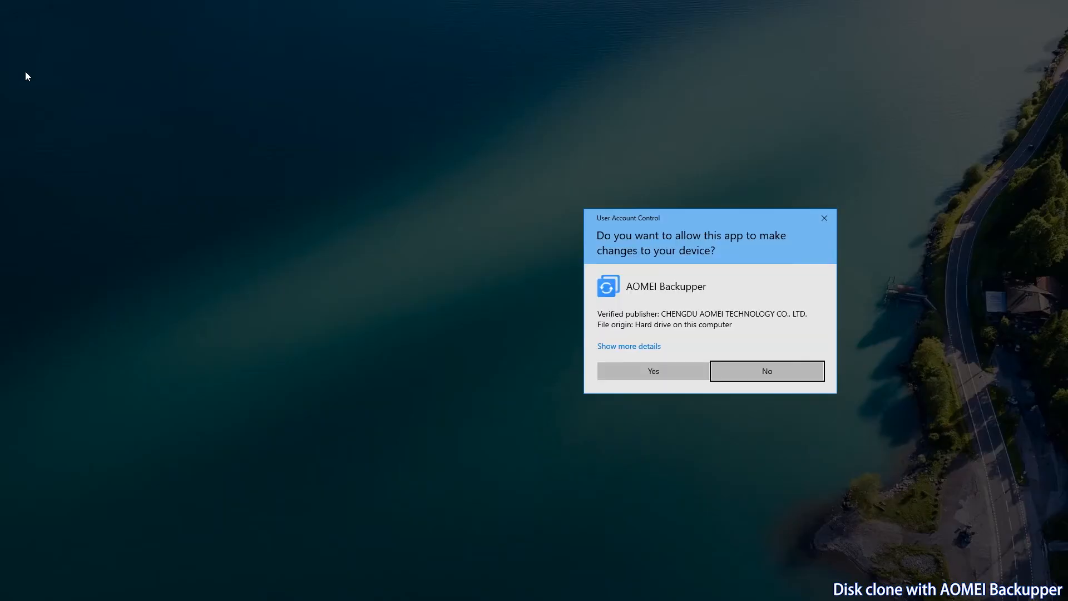
pyautogui.click(651, 371)
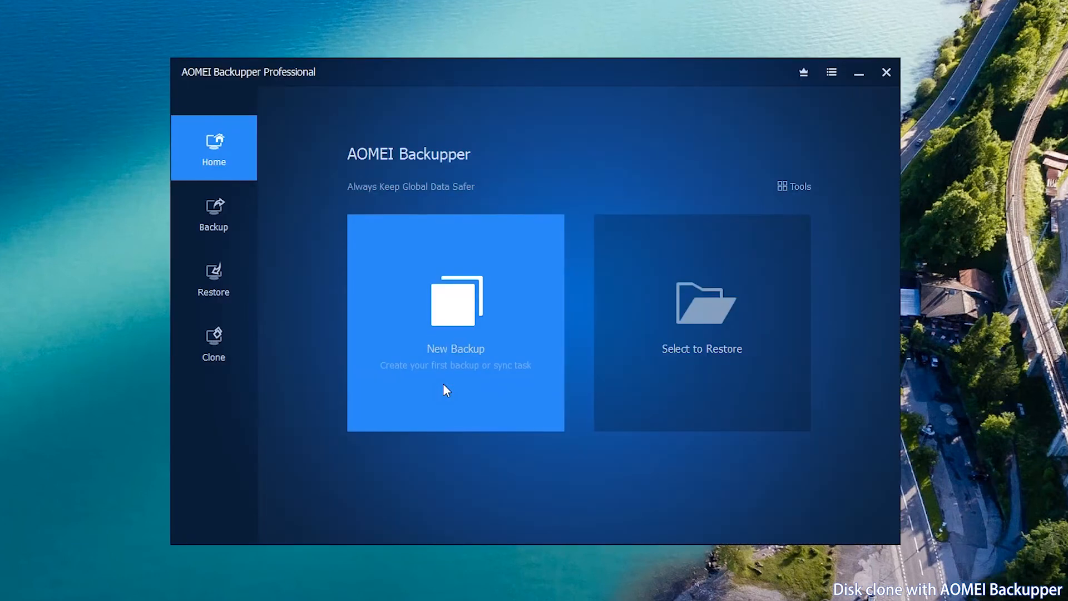
# - Start a Disk Clone and choose Disk0 as the source disk
pyautogui.click(214, 344)
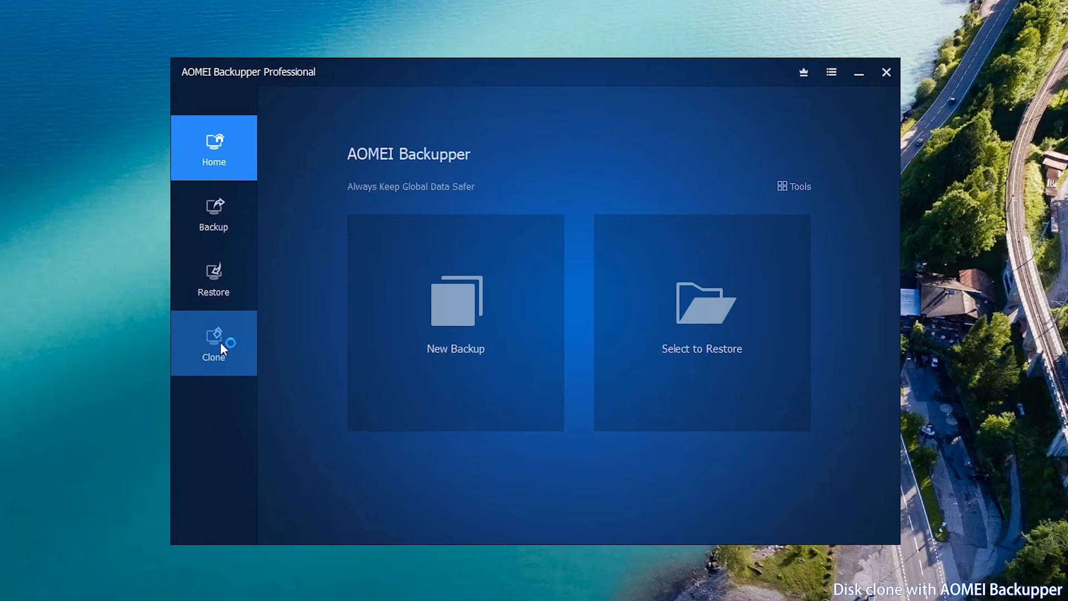
pyautogui.click(213, 344)
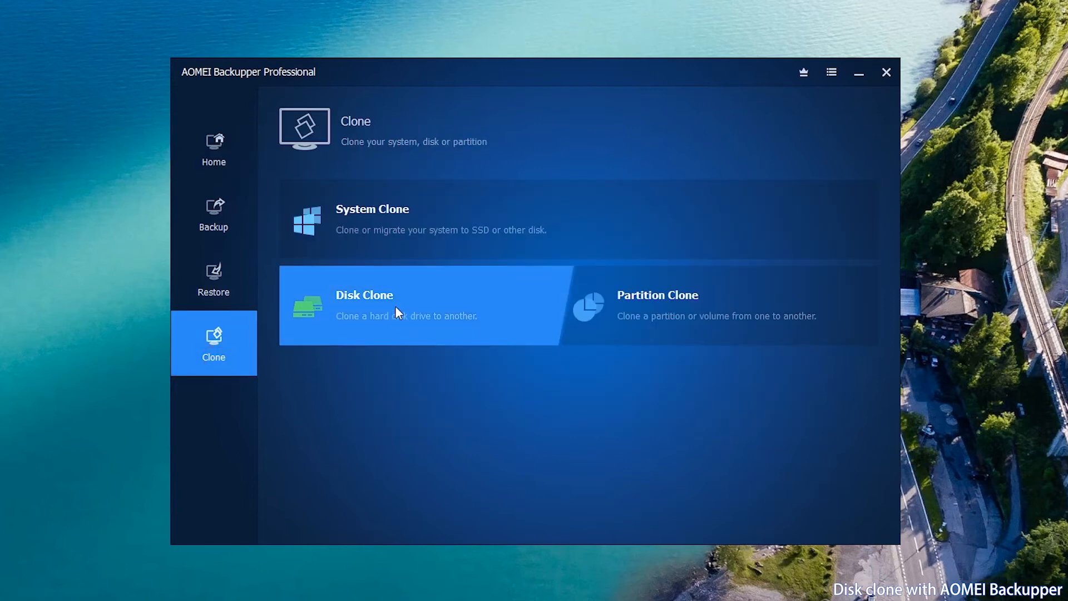
pyautogui.click(385, 309)
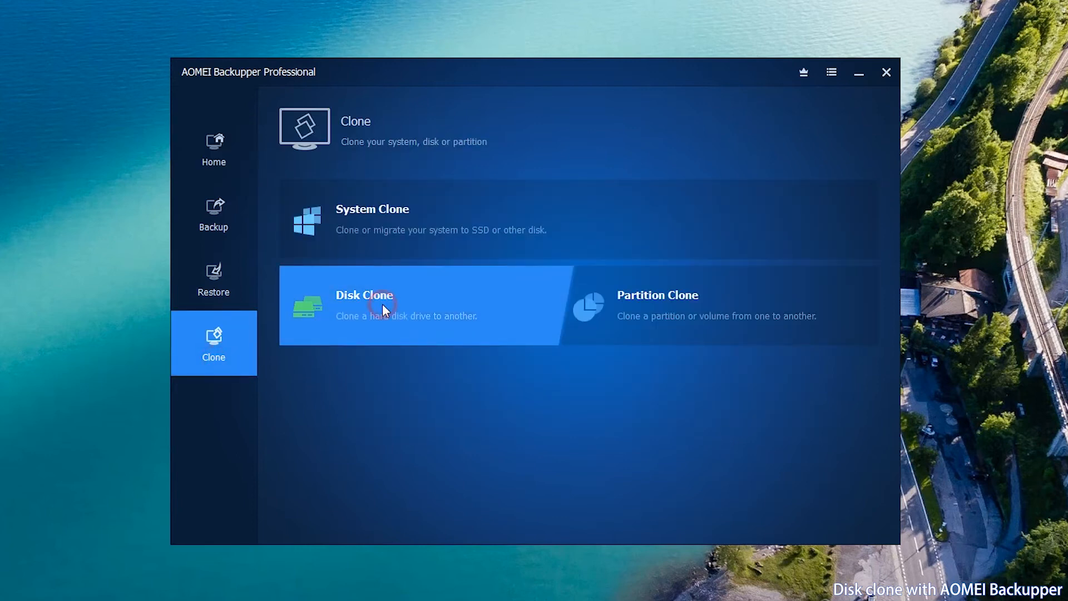
pyautogui.click(365, 304)
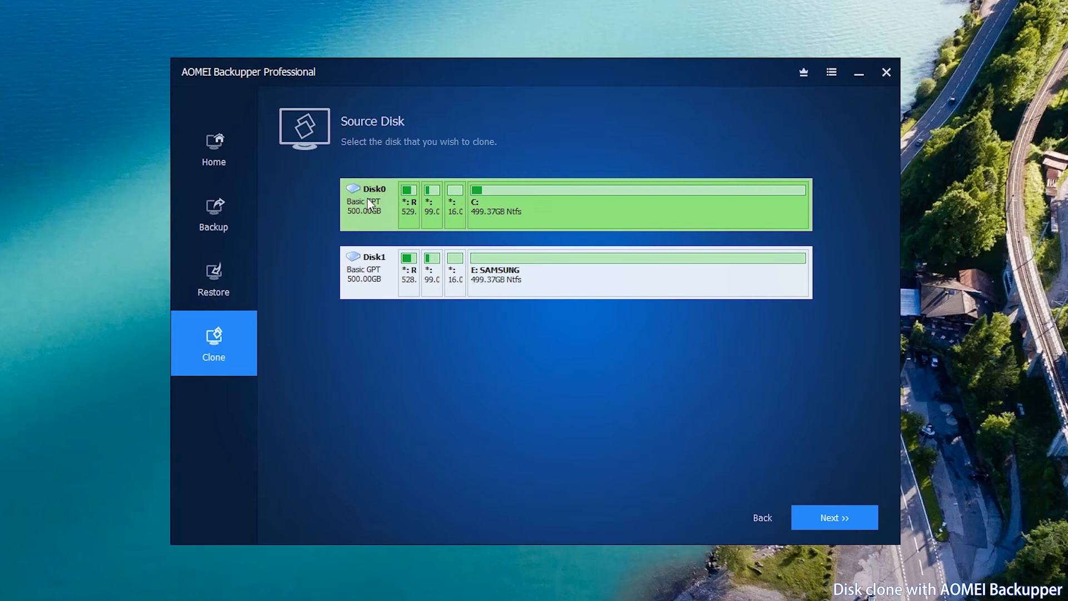
pyautogui.moveTo(387, 220)
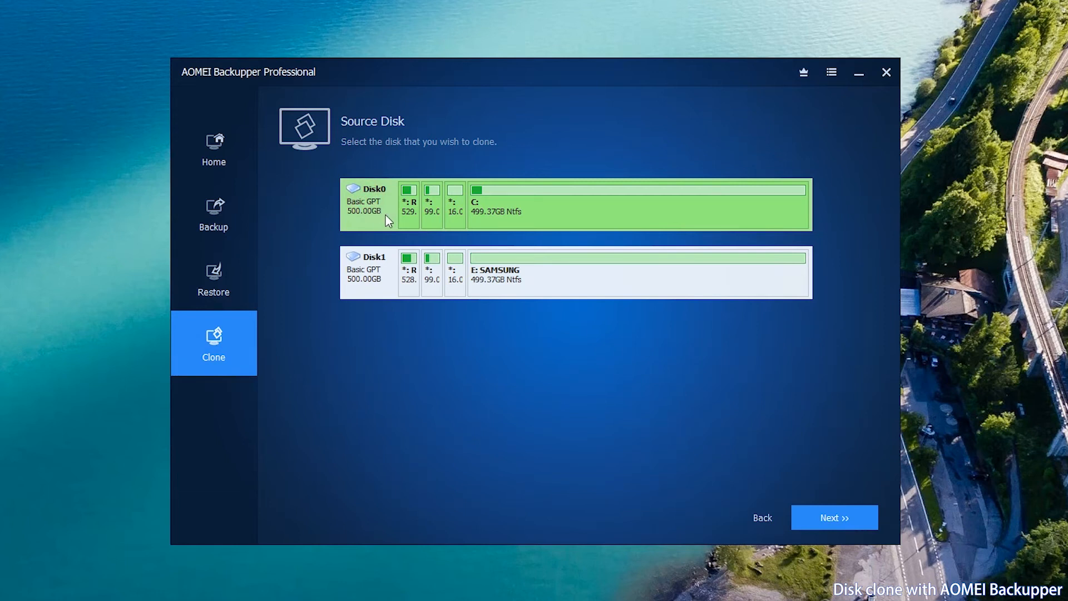
pyautogui.click(833, 518)
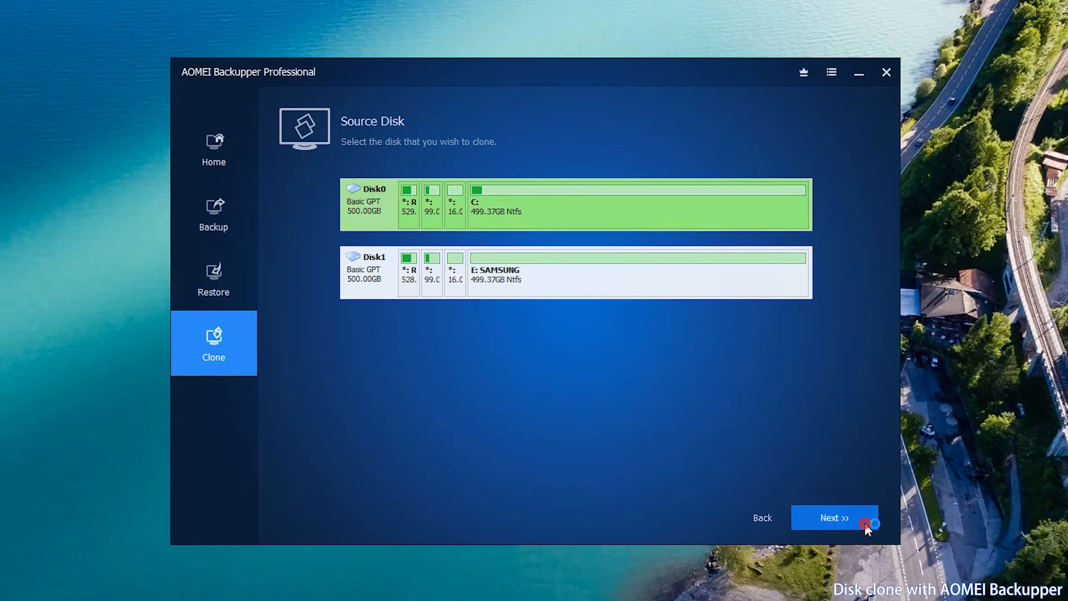
# - Choose Disk1 as the destination and accept the overwrite warning, reaching the Disk 0 to Disk 1 summary
pyautogui.click(834, 518)
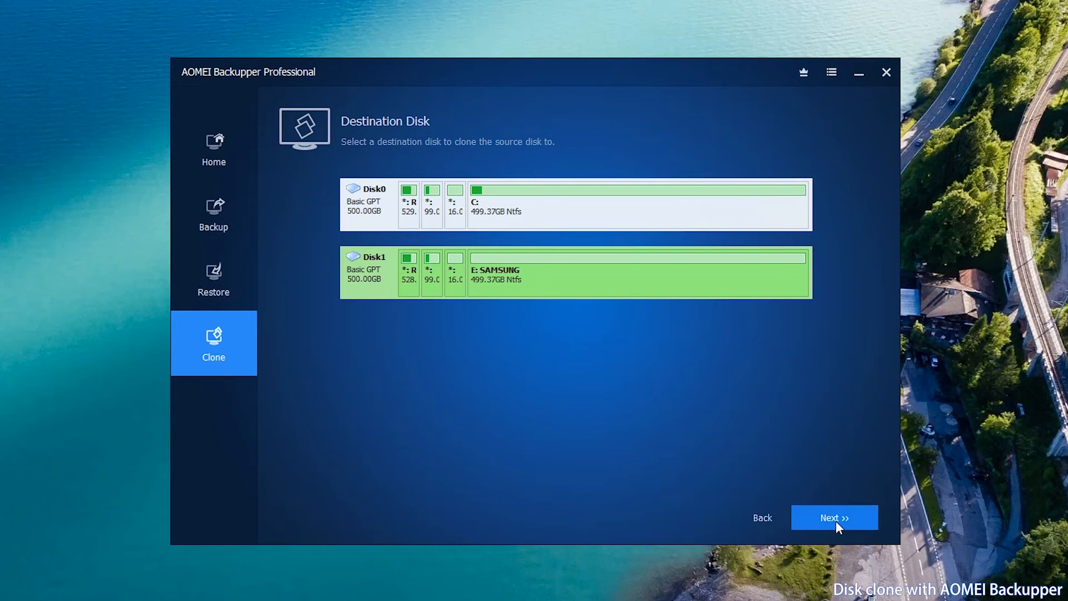
pyautogui.click(833, 517)
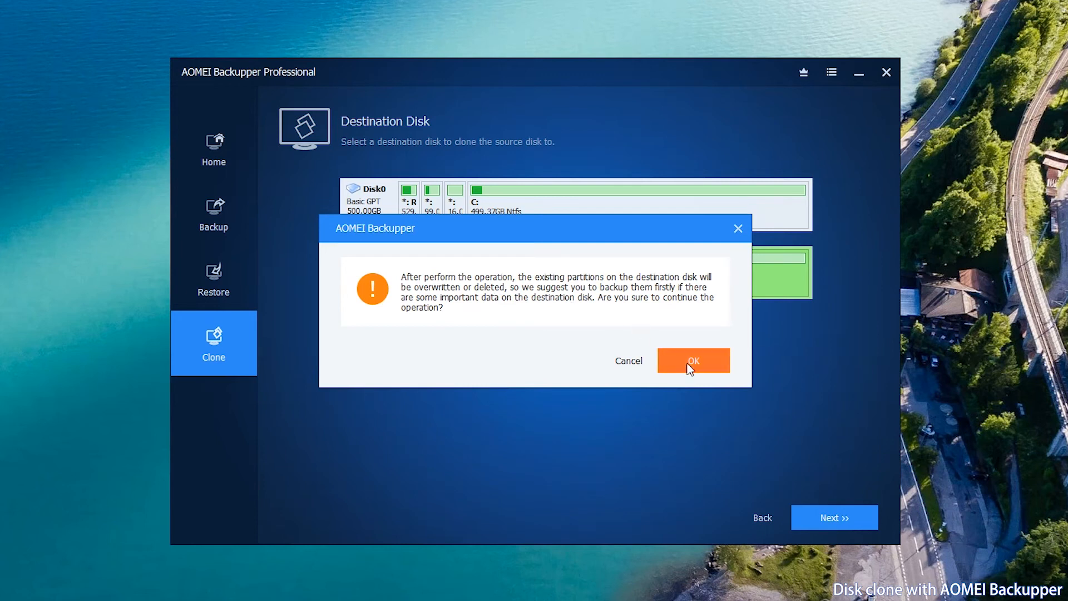
pyautogui.click(694, 360)
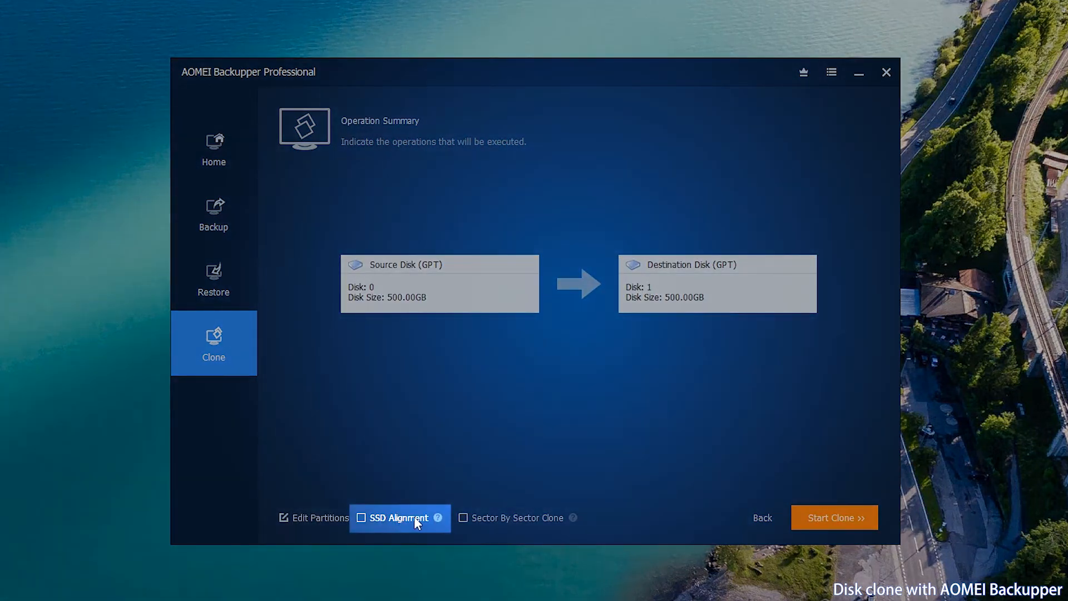
# - Run the Disk 0 to Disk 1 clone with SSD Alignment enabled and finish after completion
pyautogui.click(360, 517)
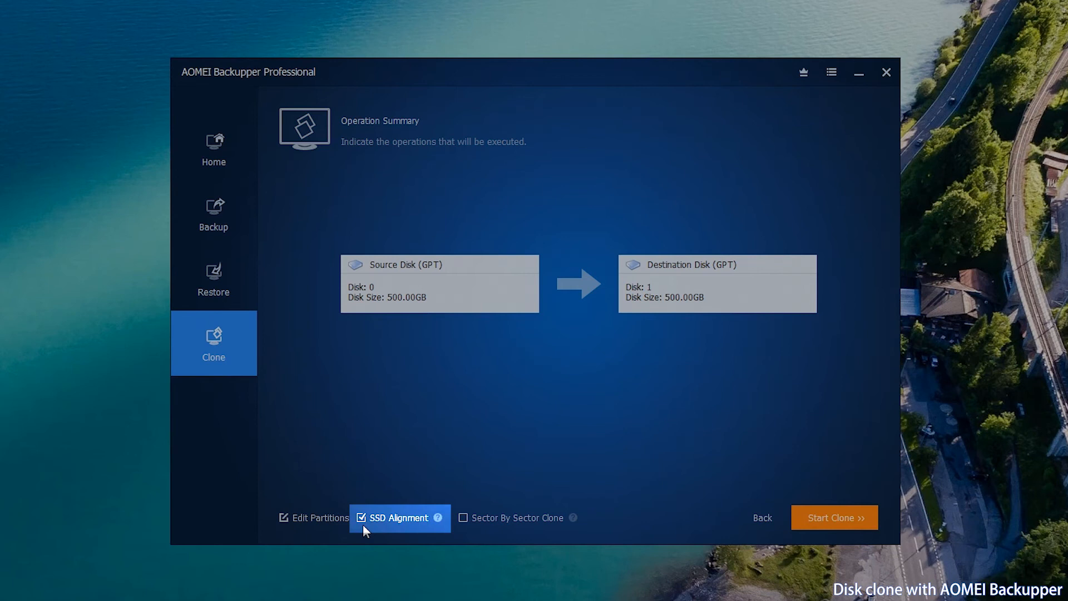
pyautogui.moveTo(816, 530)
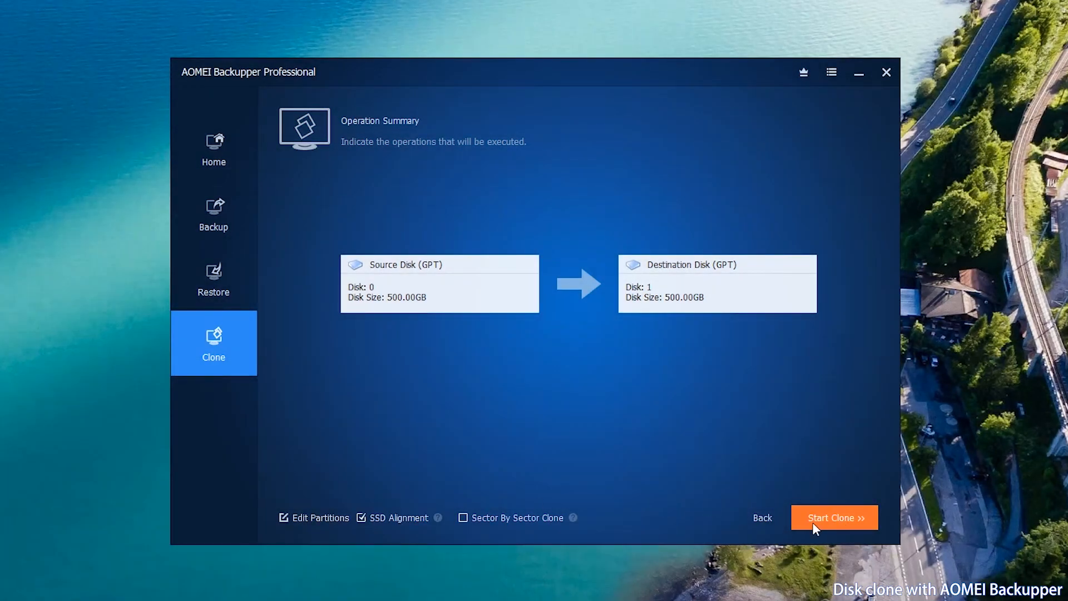
pyautogui.click(833, 518)
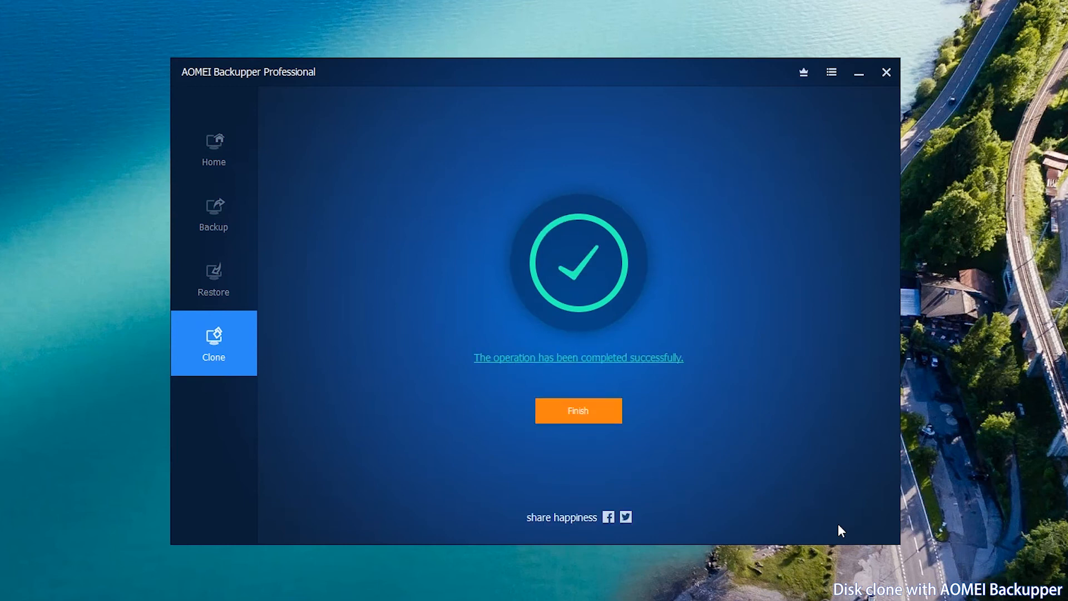
pyautogui.click(578, 411)
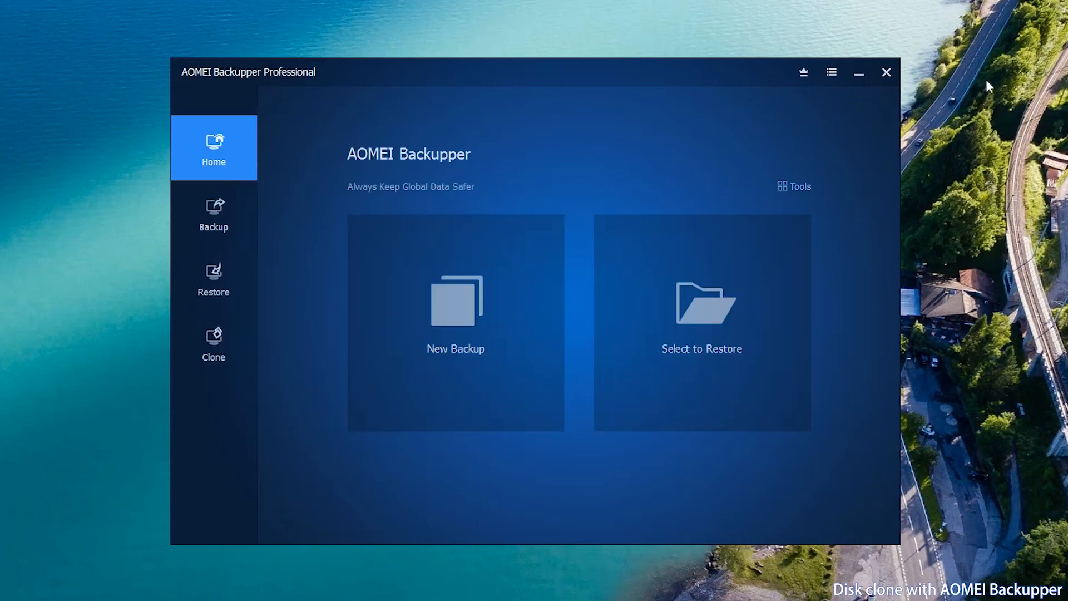